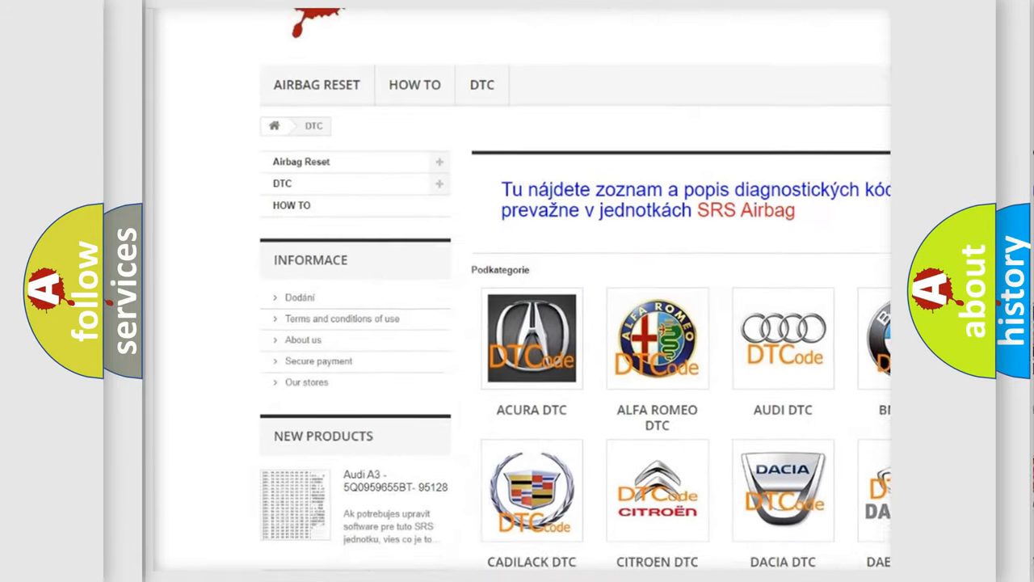
scroll(down, 3)
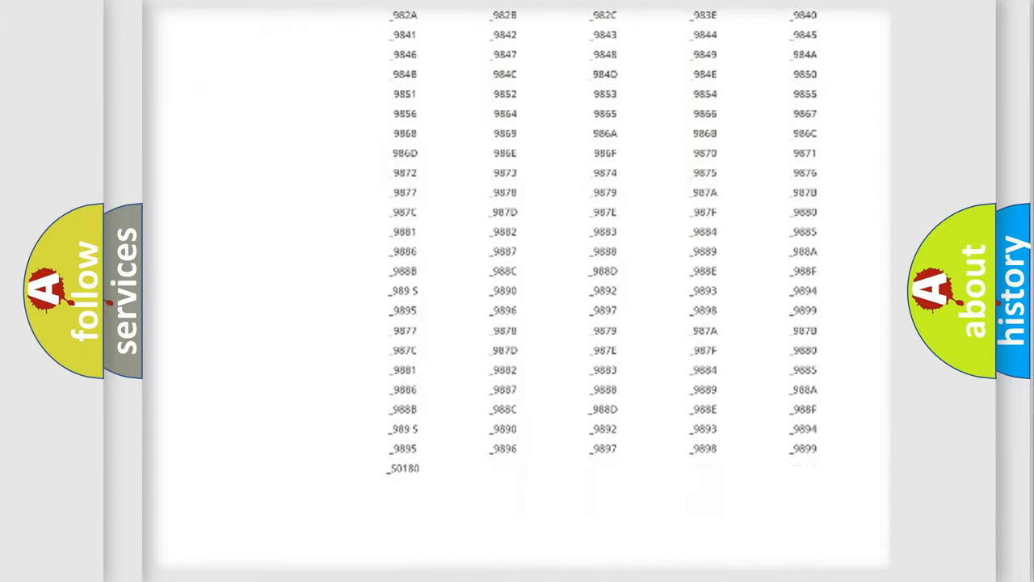
scroll(up, 3)
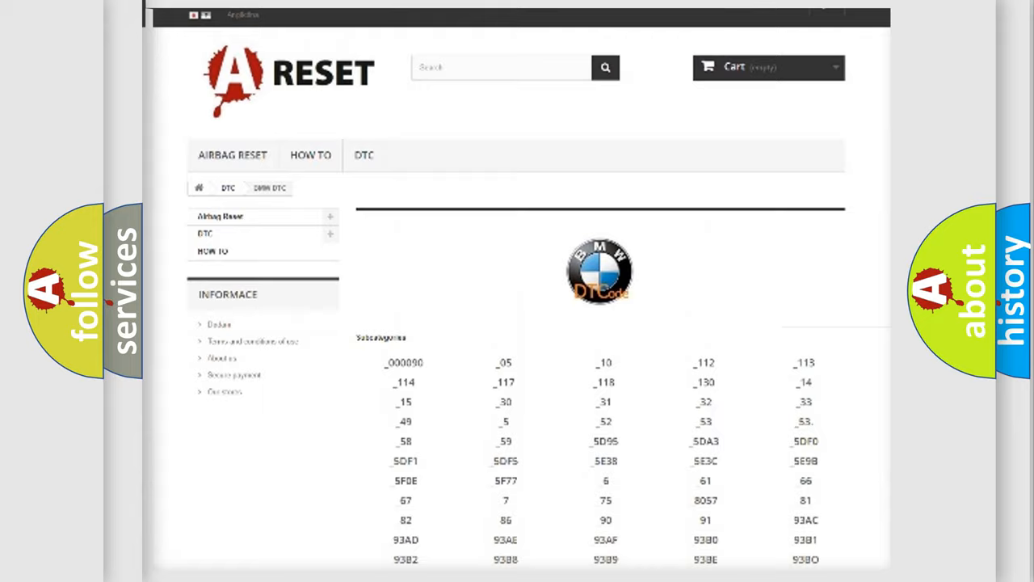